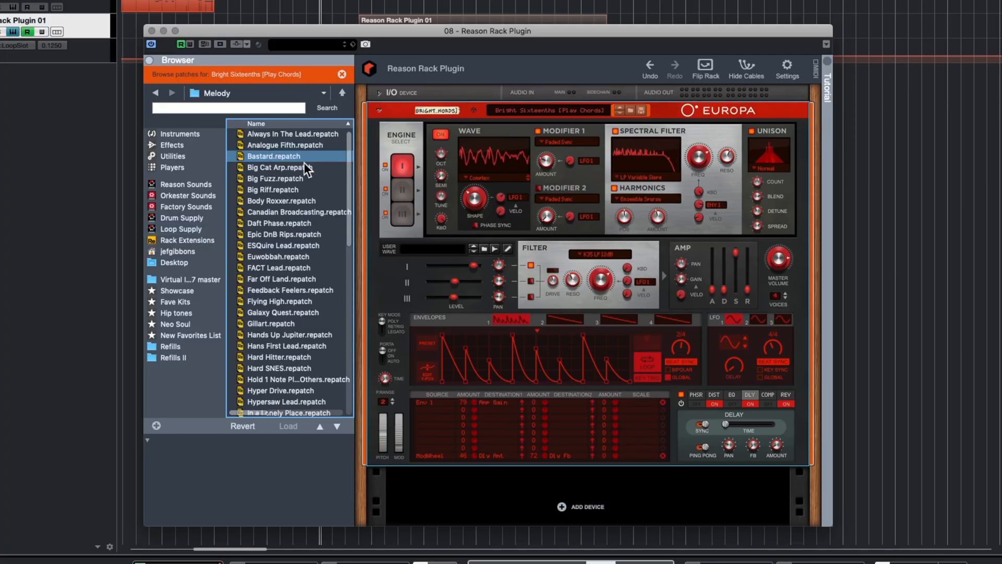
Load the FACT Lead patch into Europa and create a favorites list named 'Best Leads'
click(279, 268)
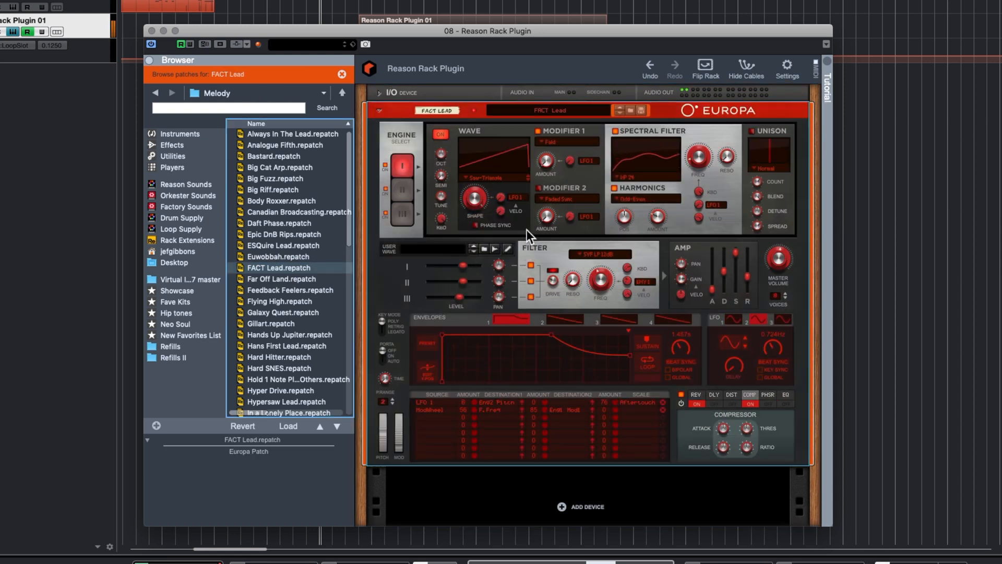
click(283, 312)
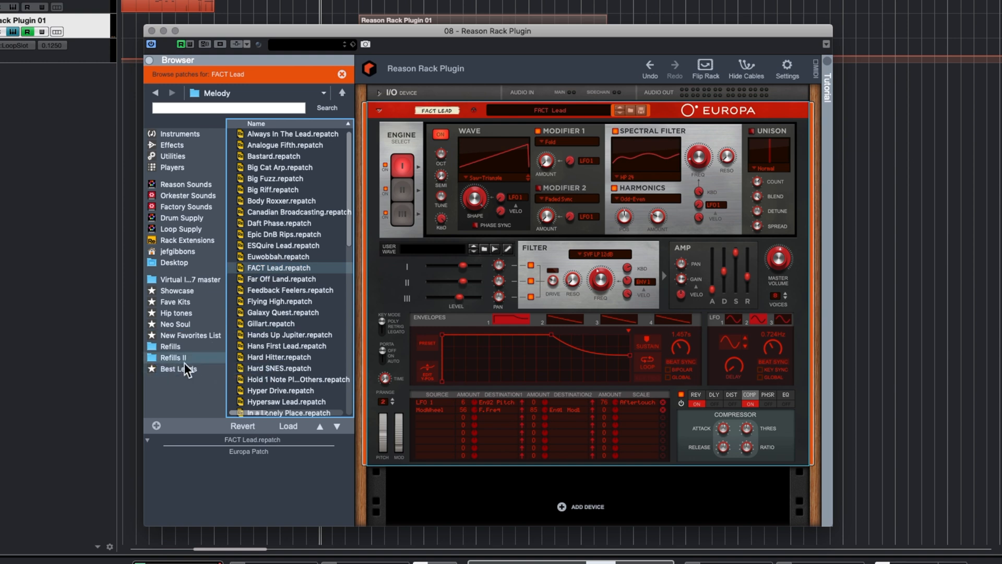
click(178, 367)
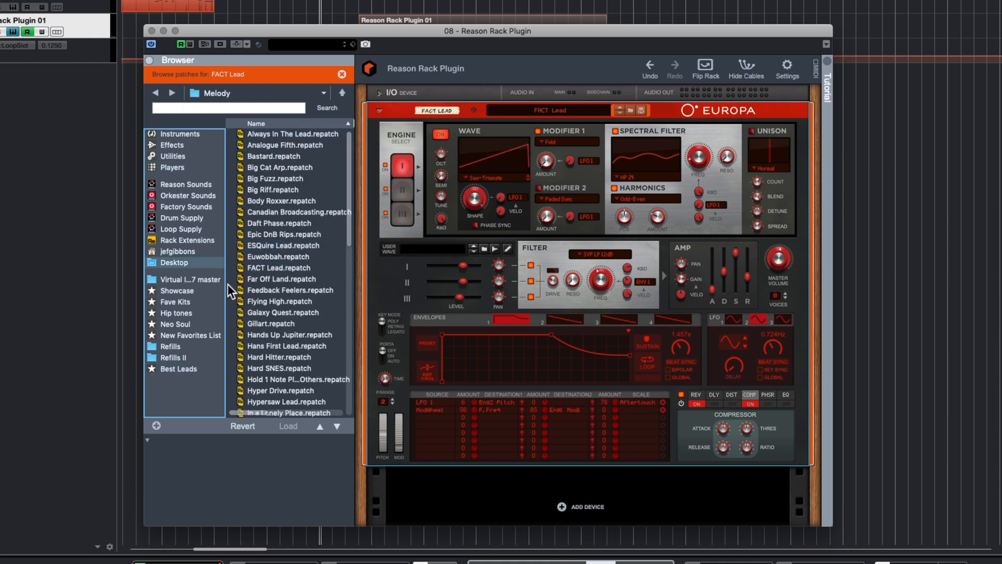
Switch the browser to Instruments and scroll through the Built-in Devices list
click(180, 134)
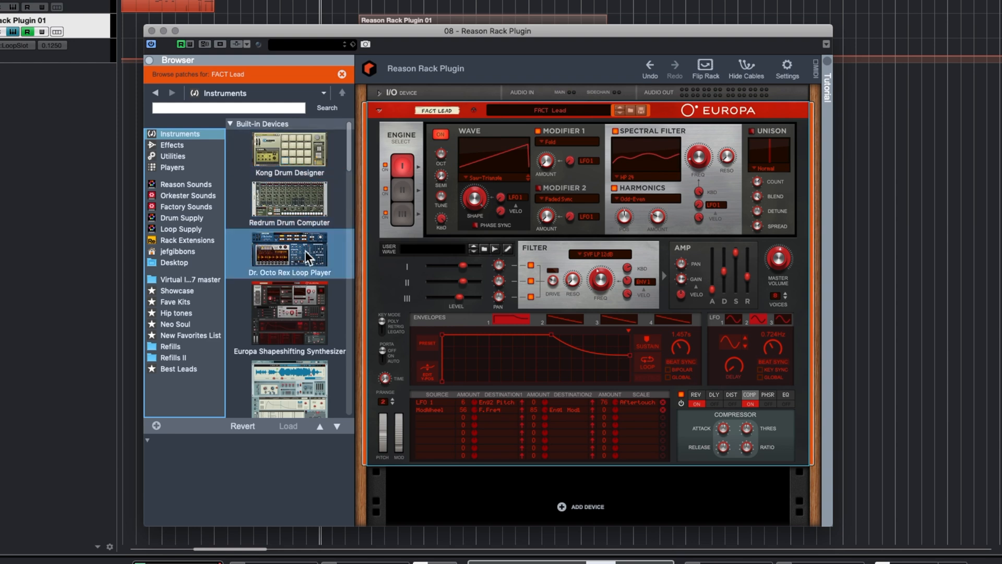
scroll(down, 3)
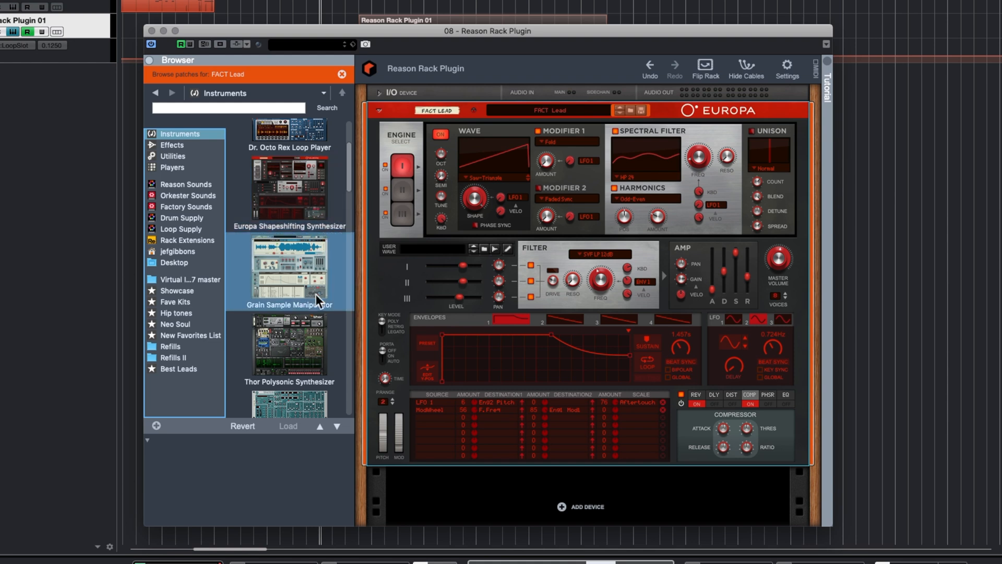
scroll(down, 3)
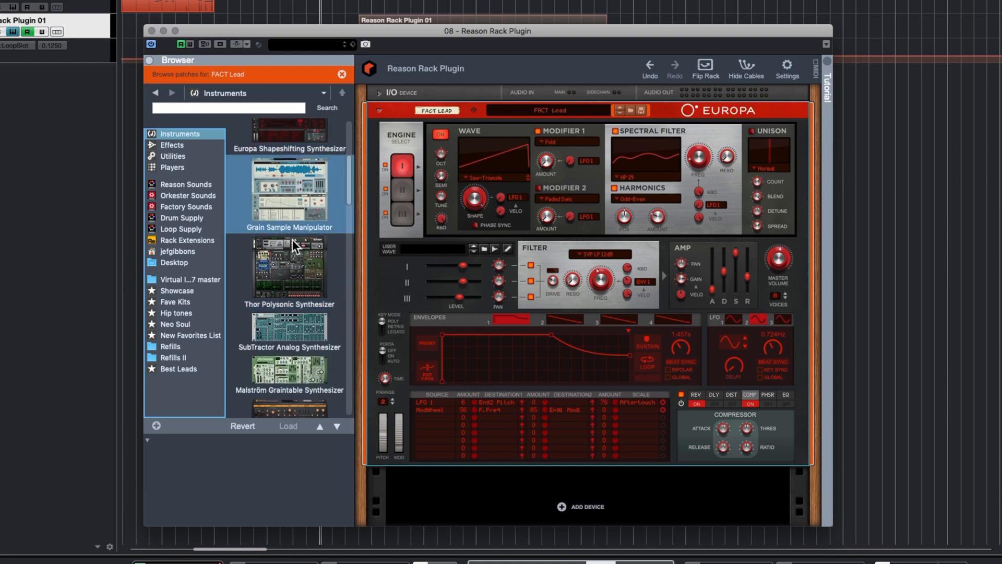
scroll(down, 3)
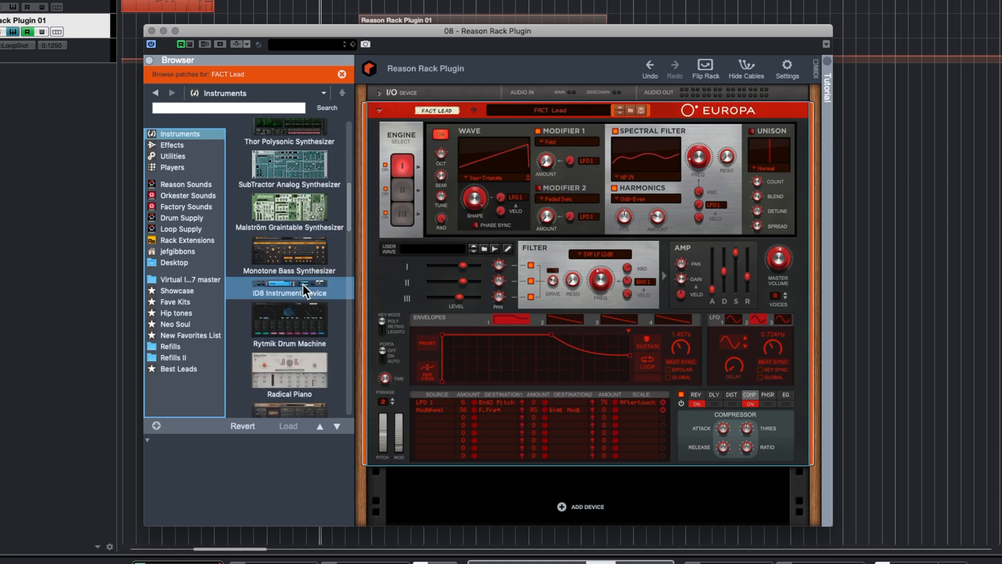
scroll(down, 3)
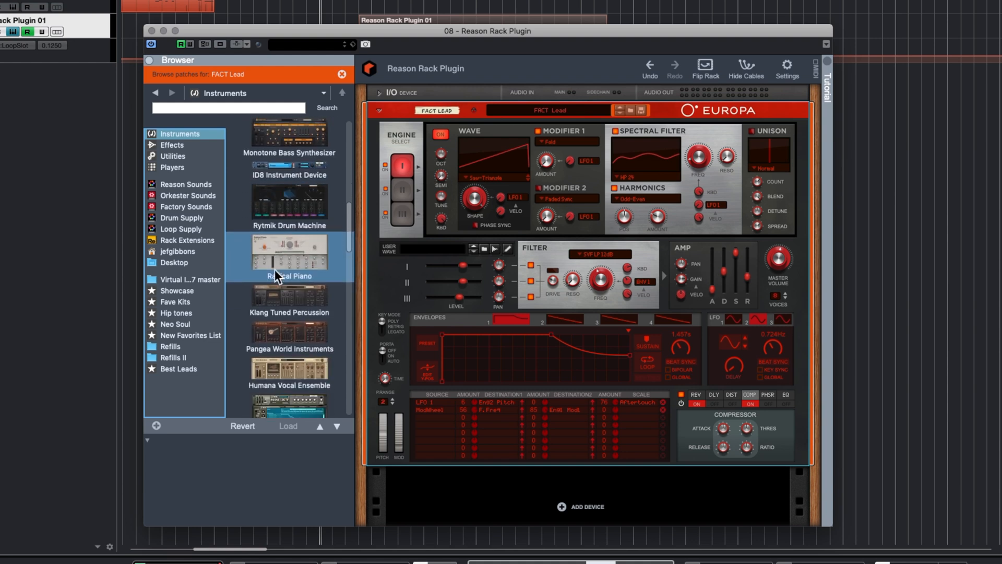
scroll(down, 3)
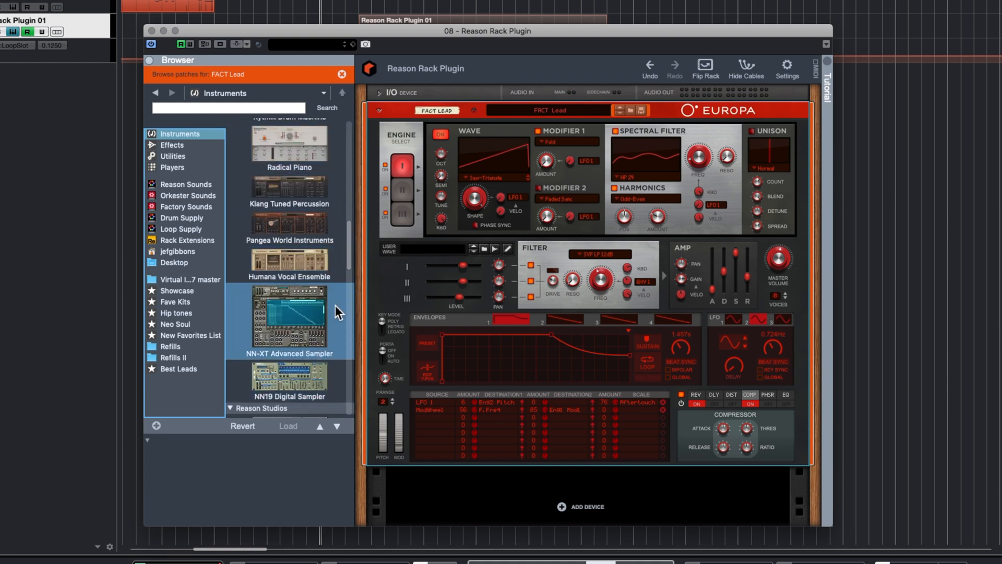
scroll(up, 3)
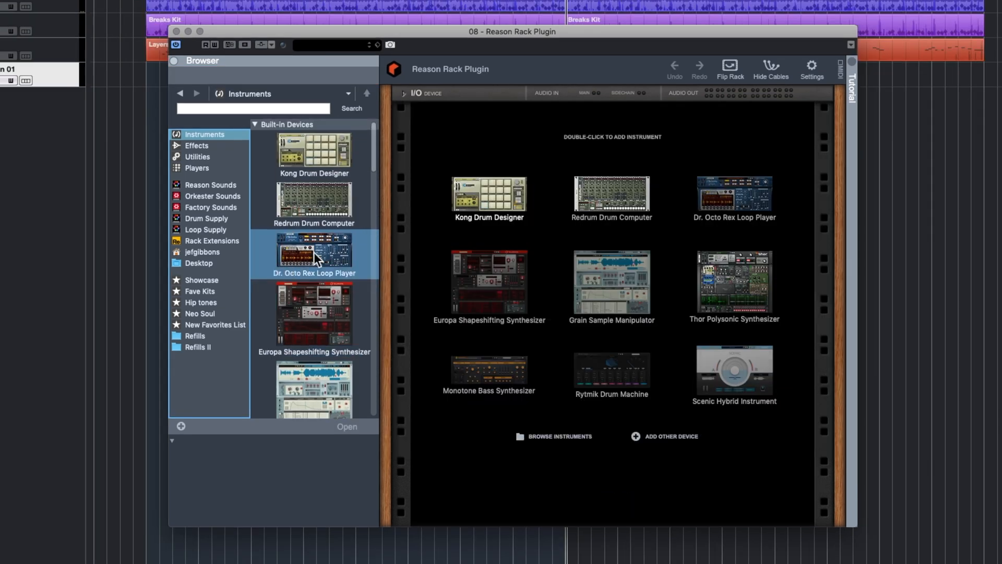
Switch the browser to Effects and scroll through the built-in effect devices
click(196, 145)
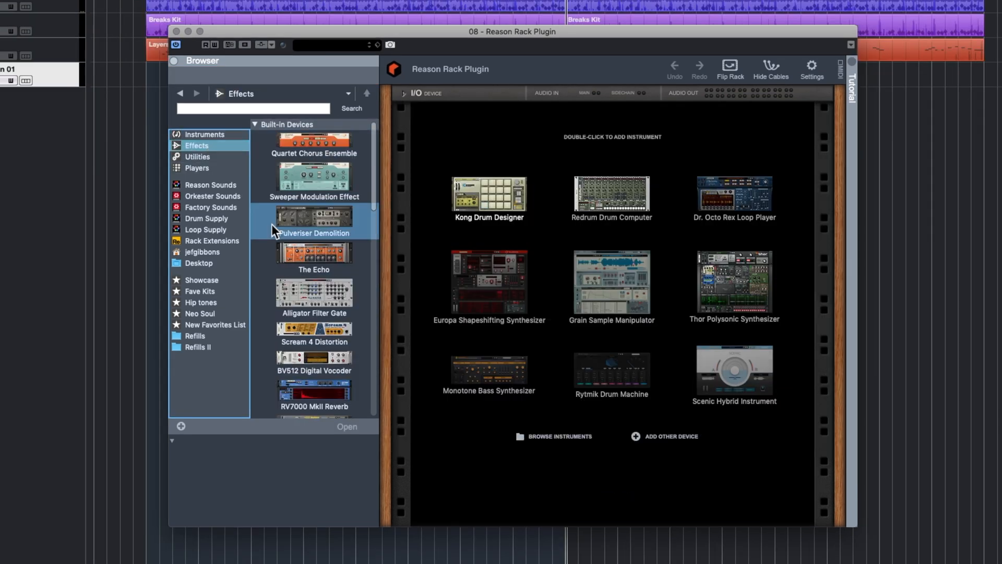
mouse_move(345, 199)
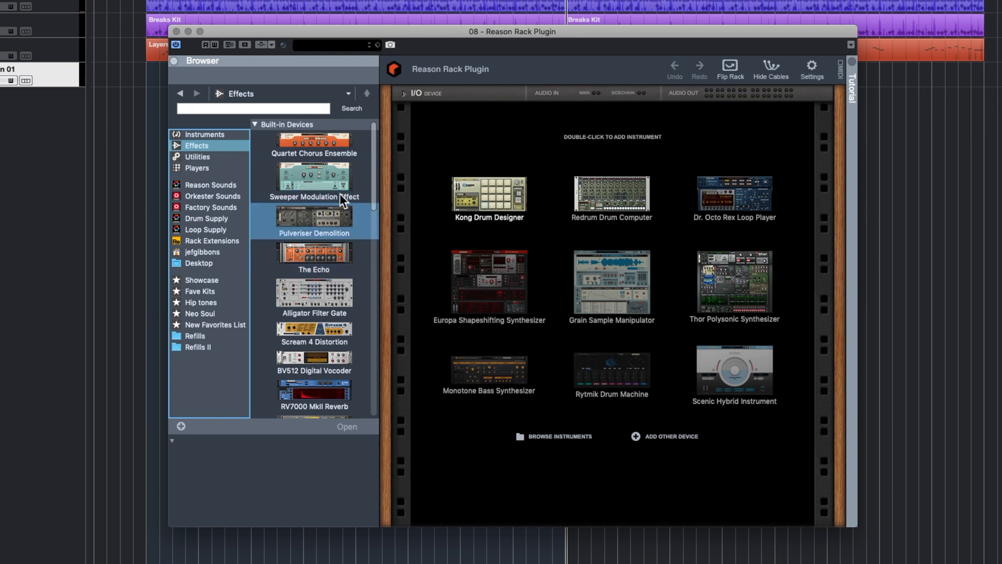
scroll(down, 3)
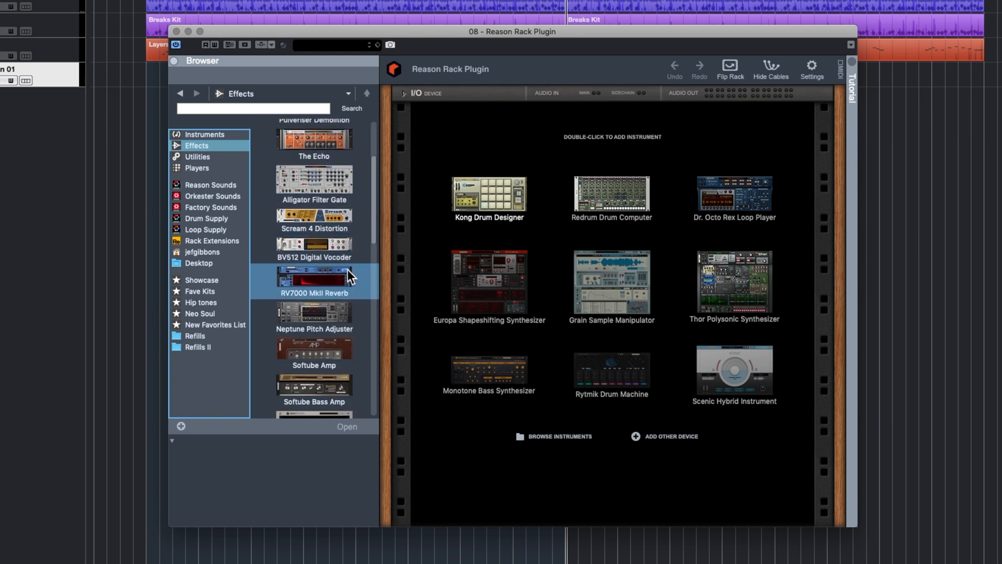
scroll(up, 3)
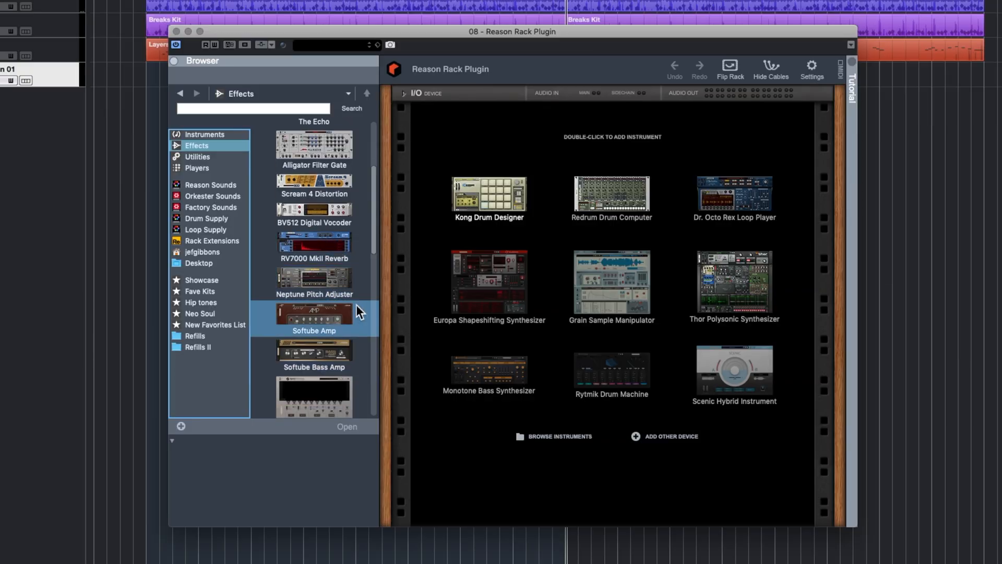
scroll(down, 3)
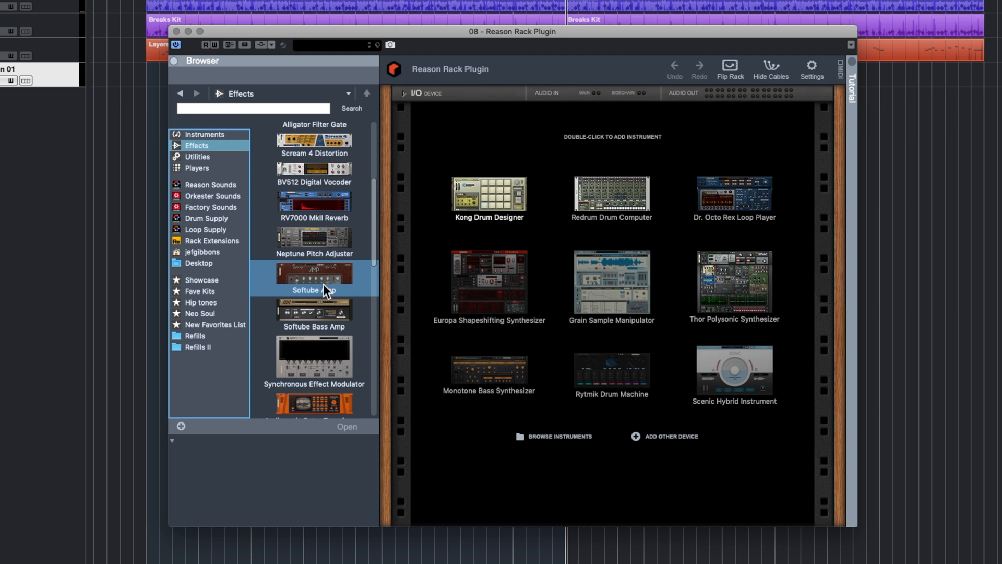
scroll(down, 3)
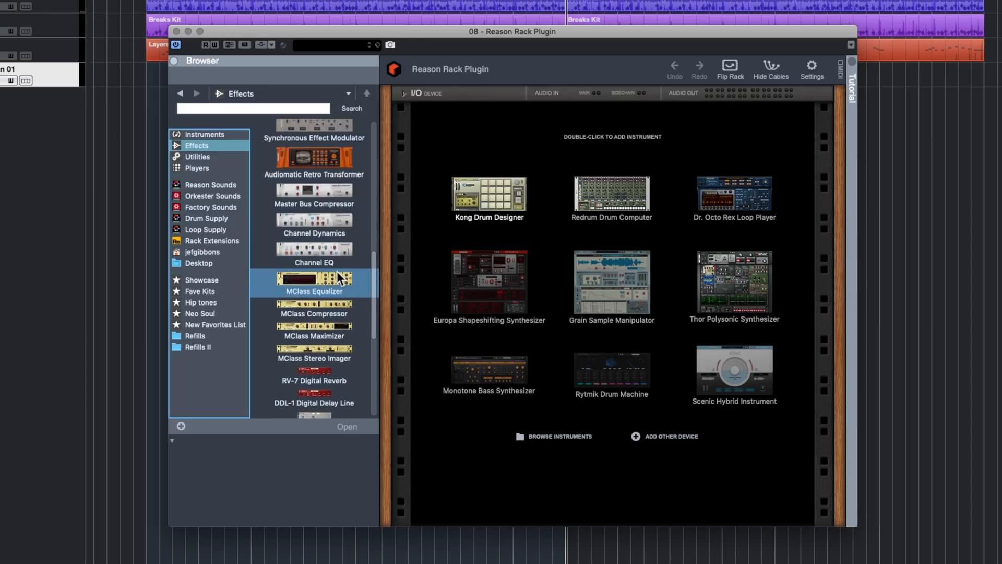